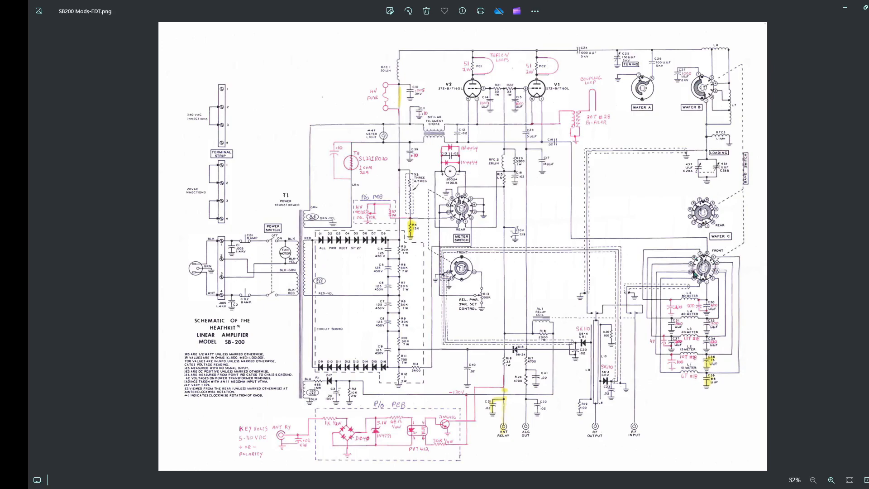
mouse_move(670, 386)
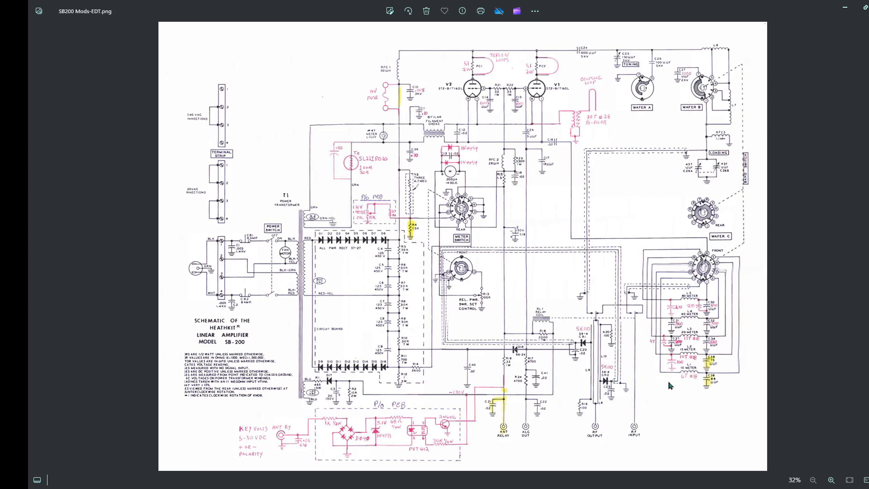
mouse_move(669, 388)
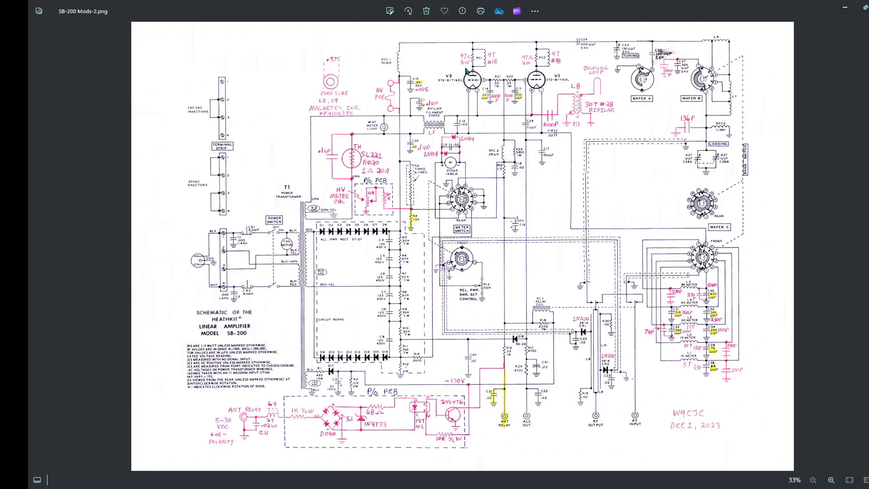
mouse_move(468, 70)
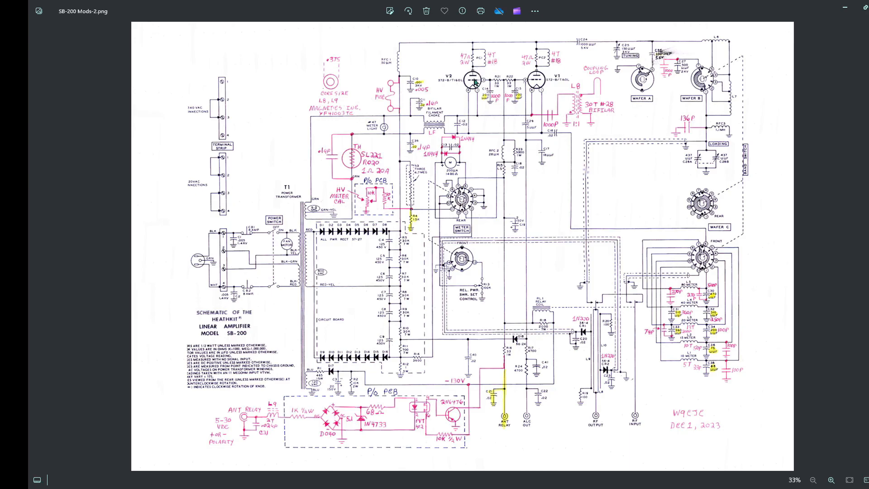
mouse_move(542, 72)
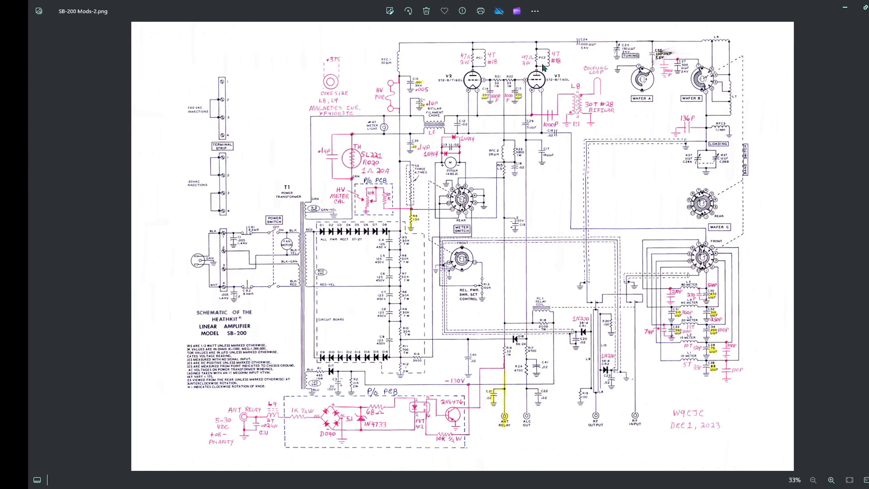
mouse_move(542, 67)
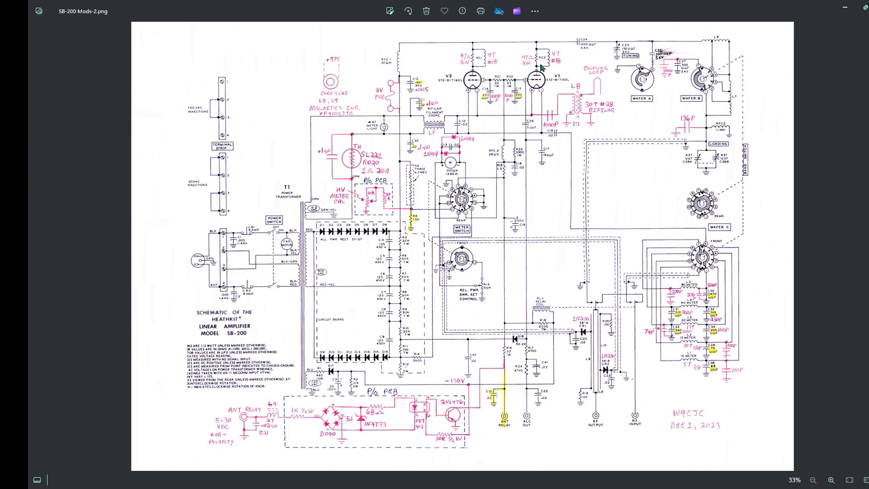
mouse_move(541, 67)
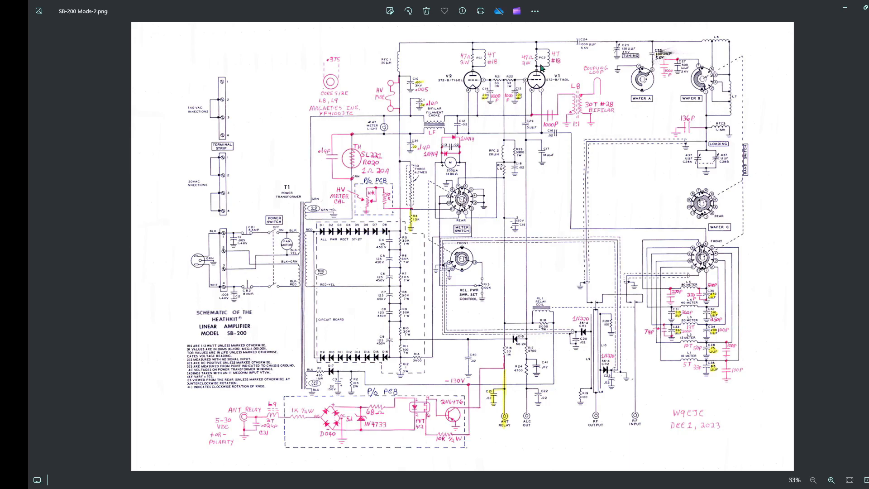
mouse_move(584, 338)
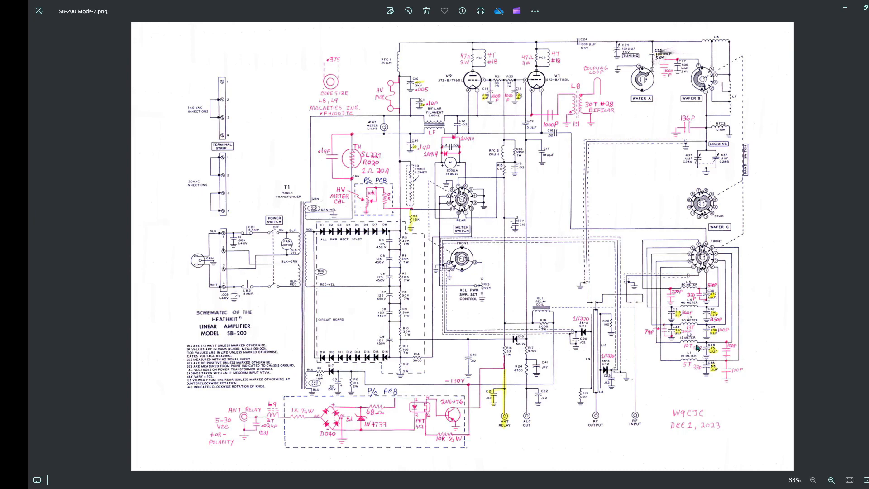
mouse_move(737, 368)
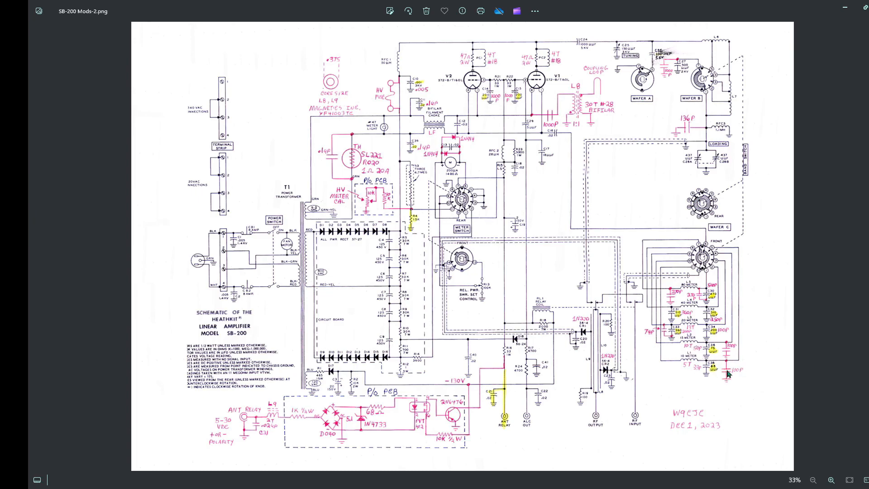
mouse_move(720, 336)
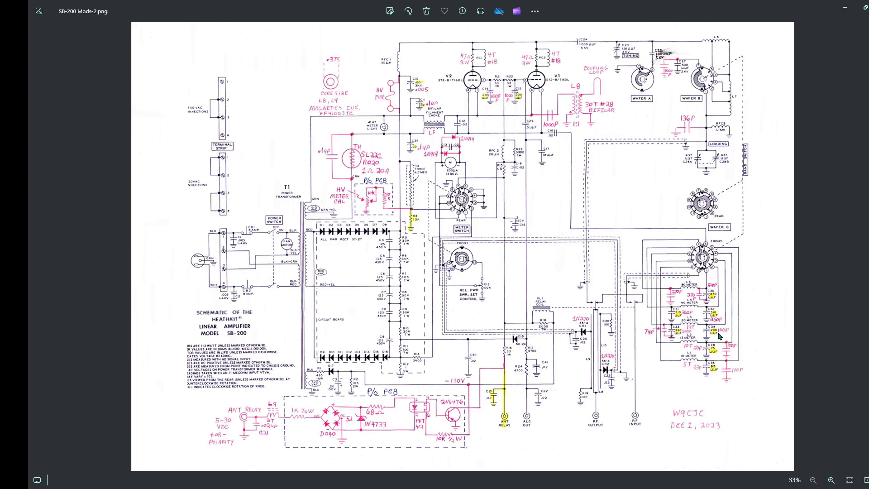
mouse_move(668, 333)
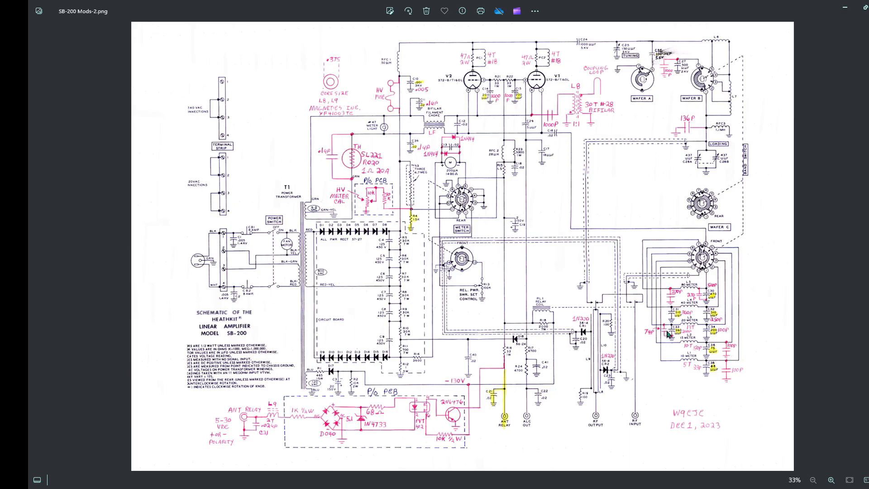
mouse_move(704, 299)
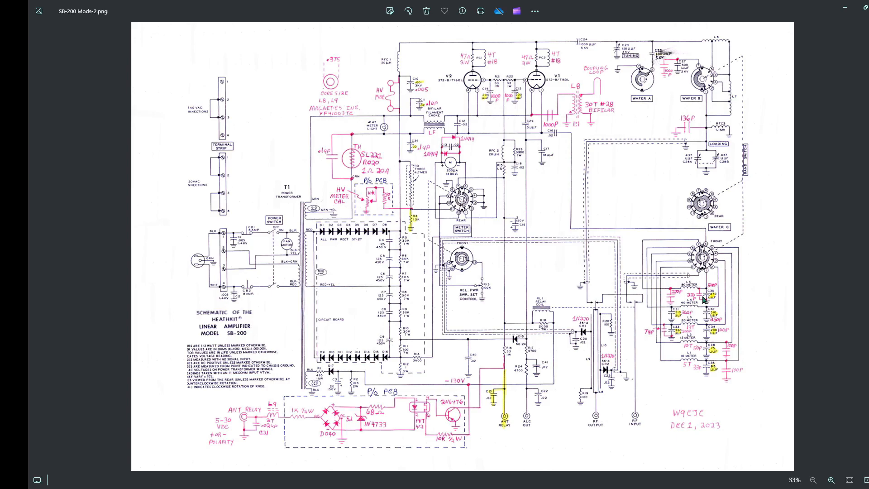
mouse_move(704, 300)
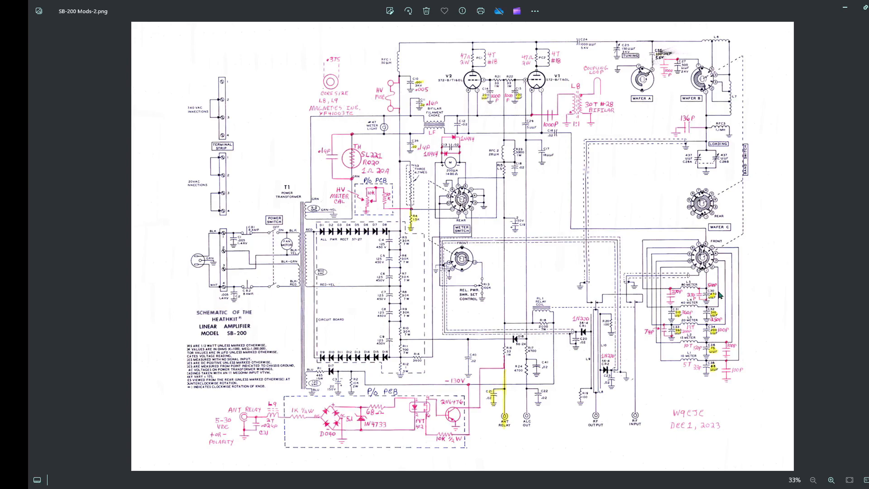
mouse_move(657, 340)
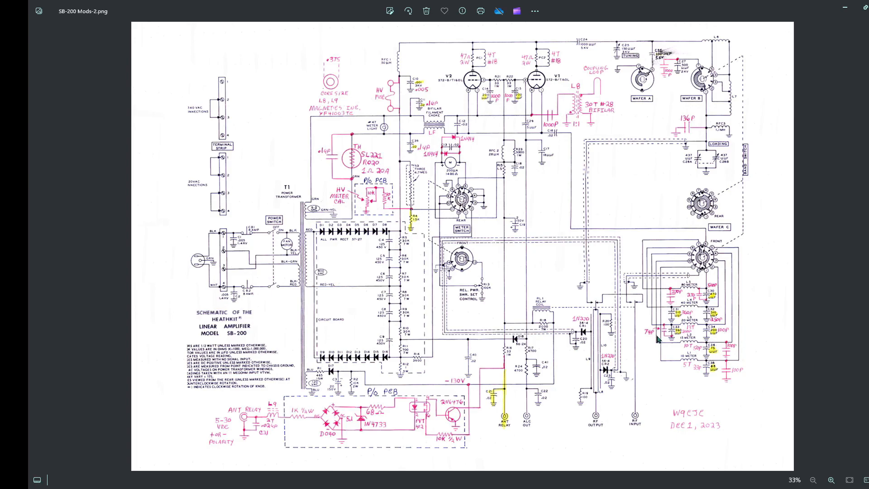
mouse_move(687, 344)
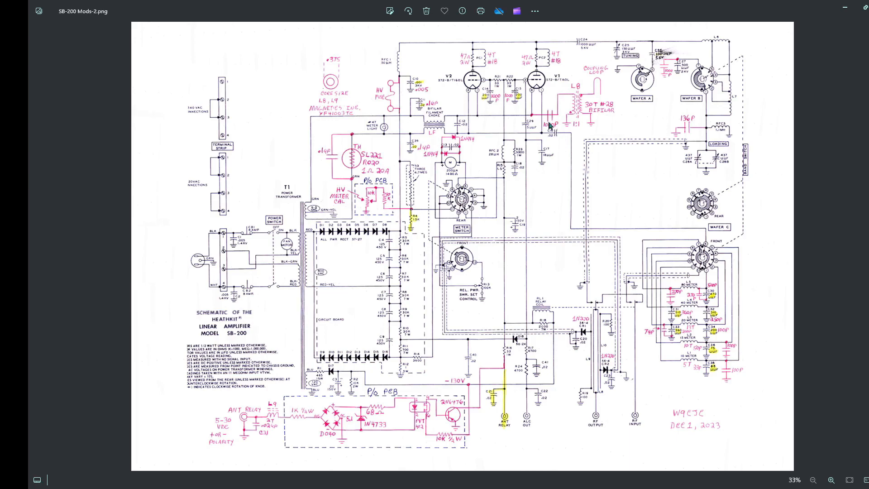
mouse_move(544, 122)
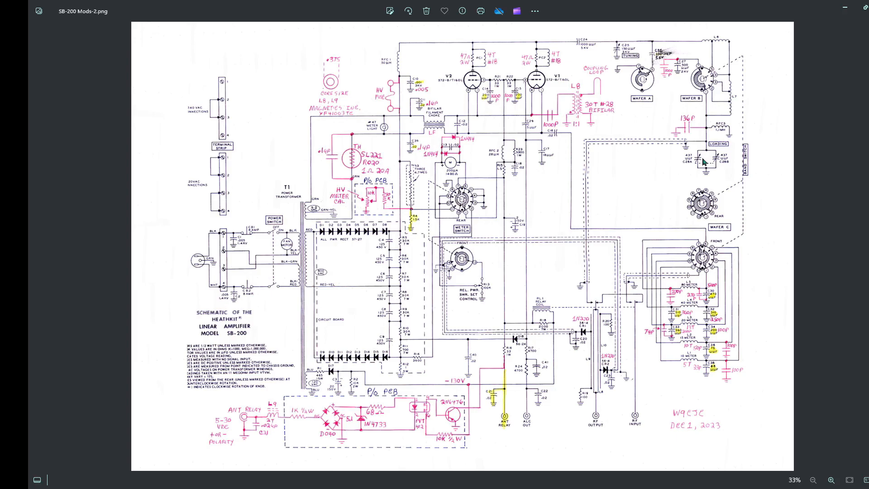
mouse_move(668, 76)
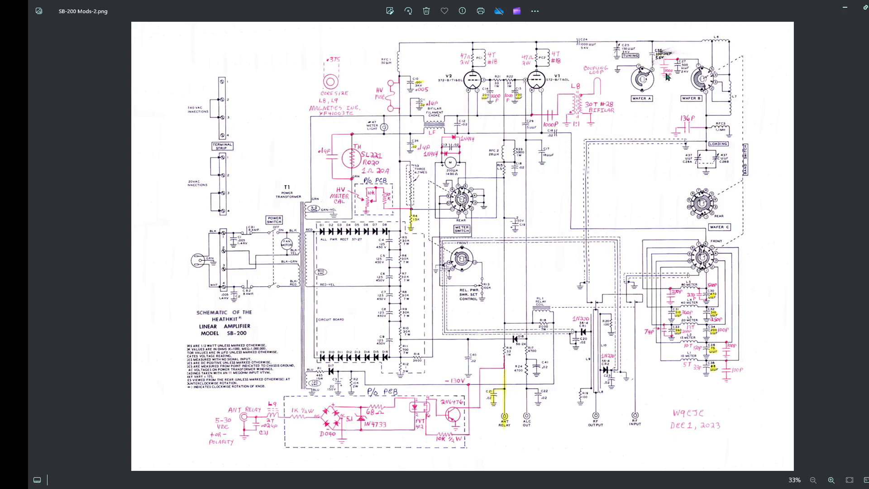
mouse_move(677, 78)
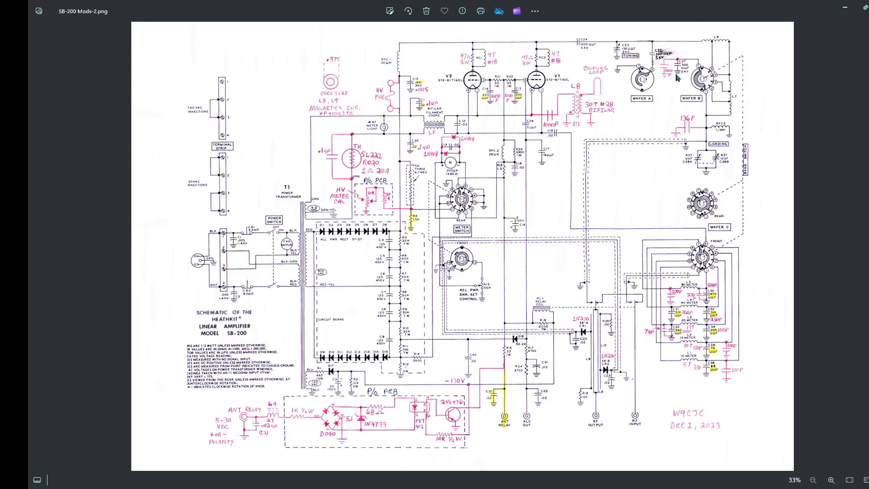
mouse_move(681, 70)
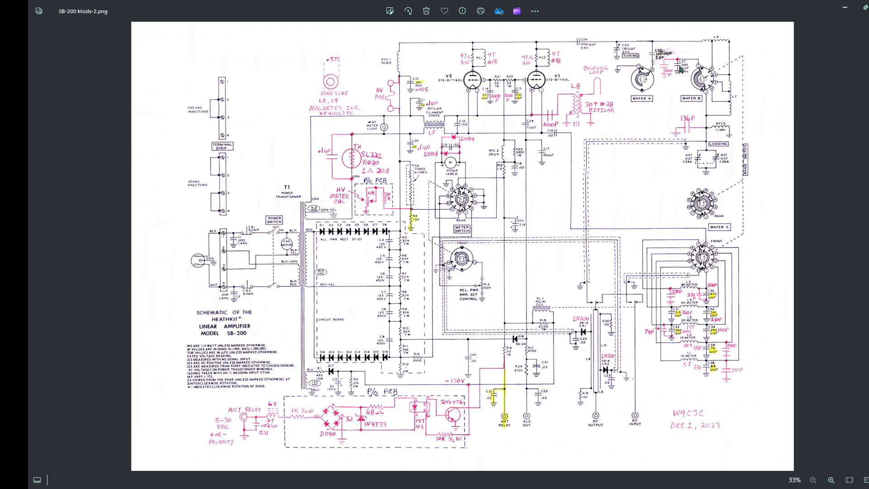
mouse_move(705, 174)
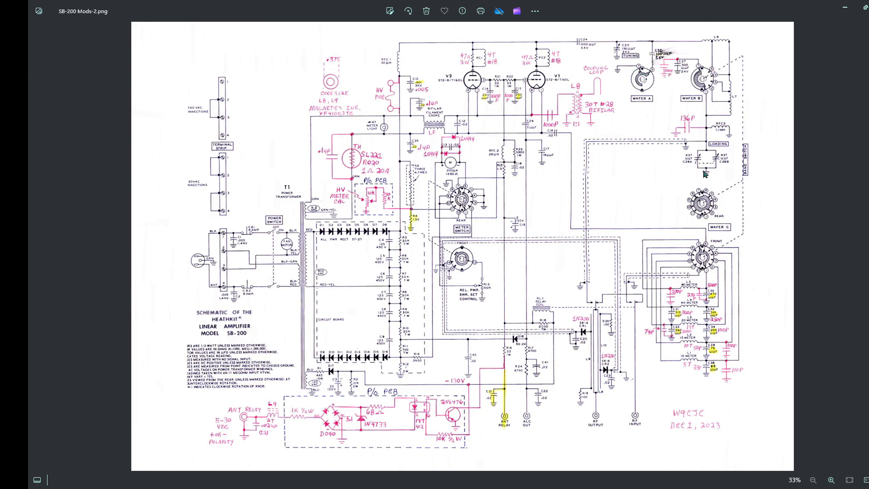
mouse_move(290, 408)
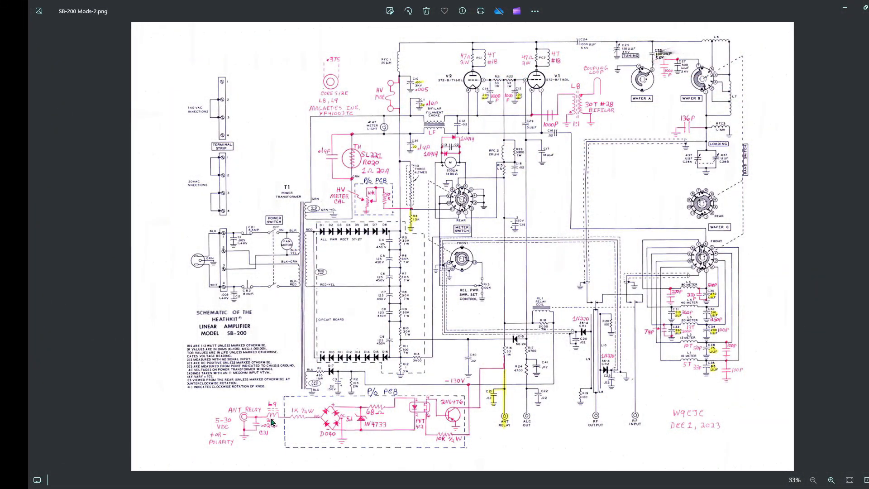
mouse_move(551, 238)
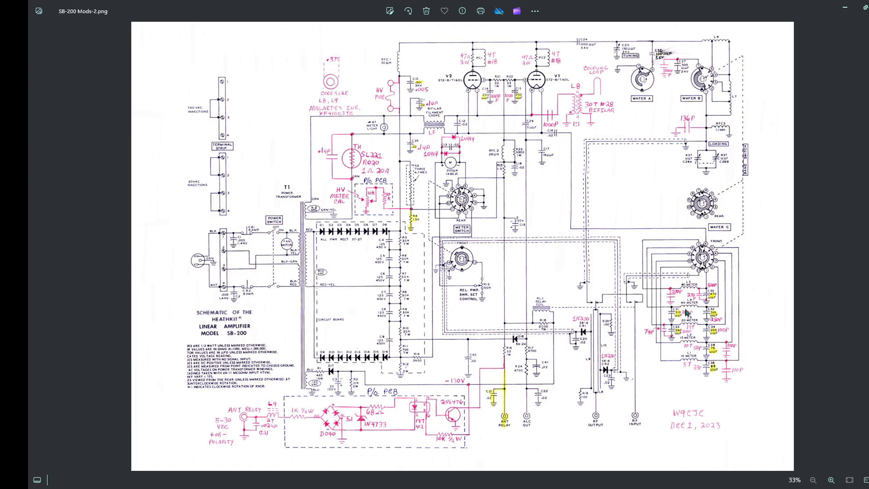
mouse_move(691, 352)
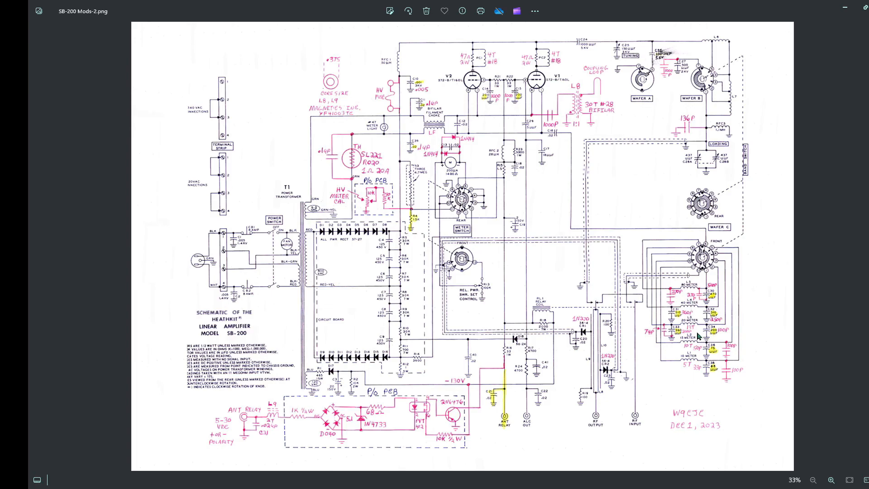
mouse_move(689, 355)
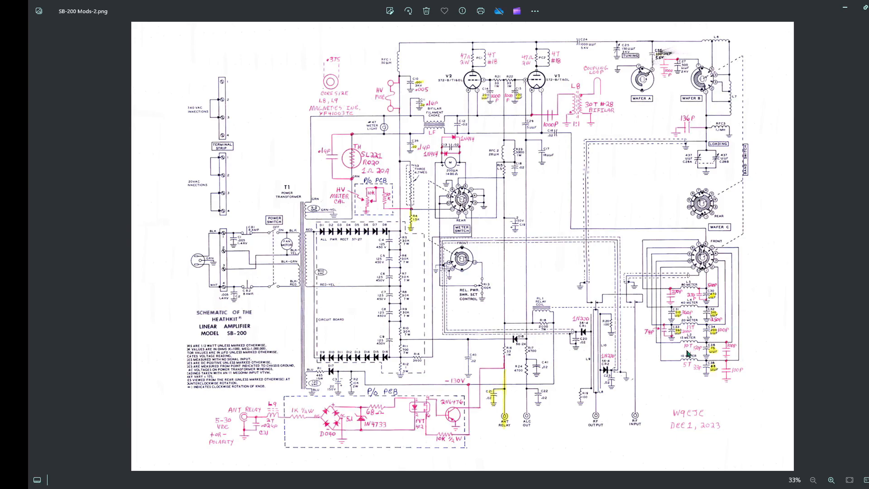
mouse_move(688, 372)
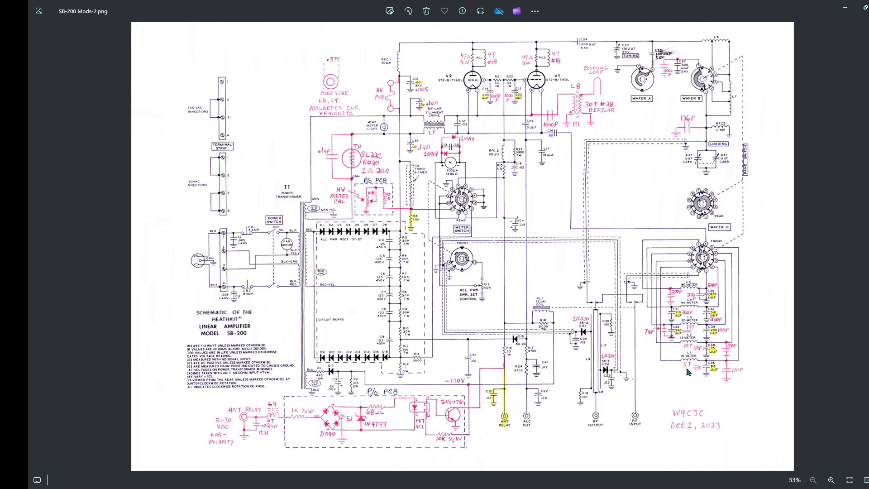
mouse_move(688, 372)
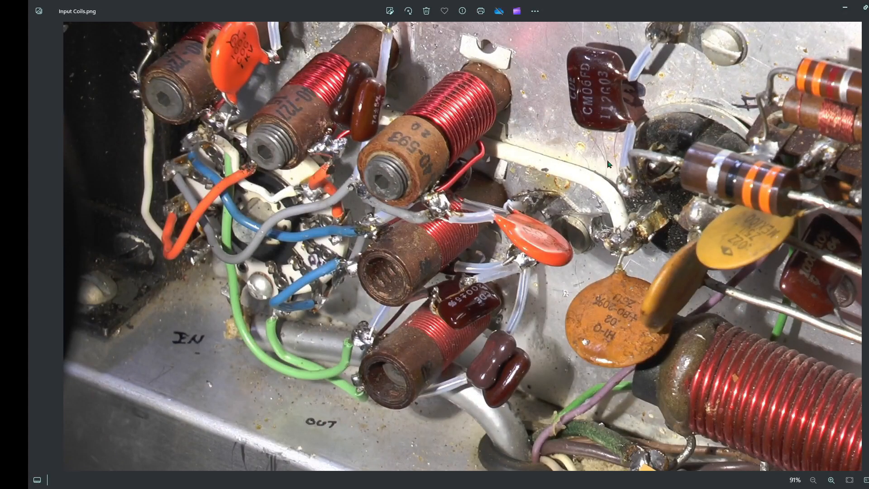
mouse_move(361, 251)
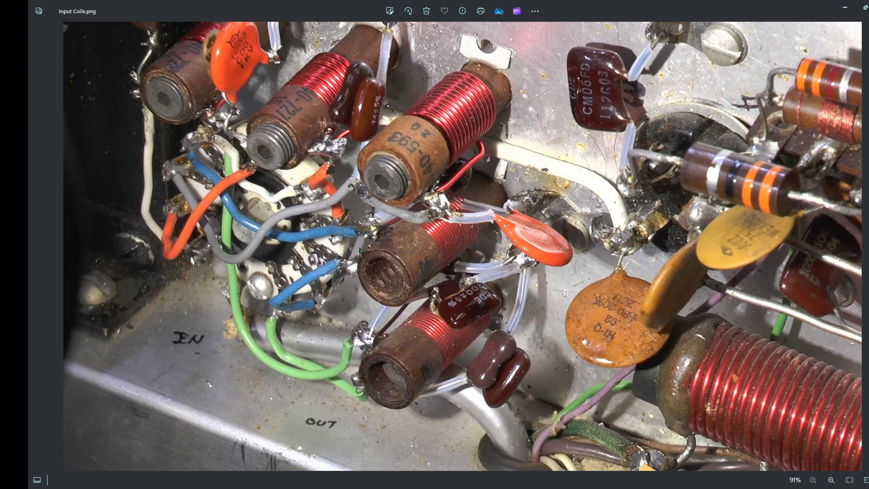
mouse_move(215, 333)
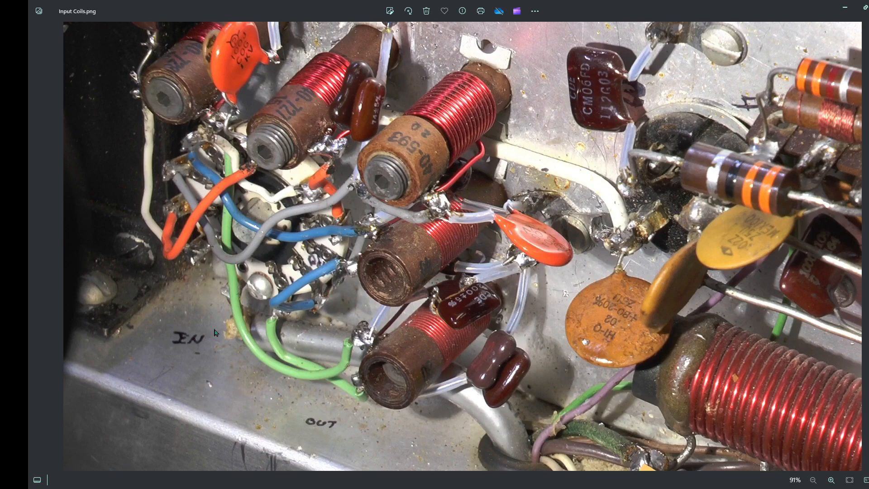
mouse_move(334, 127)
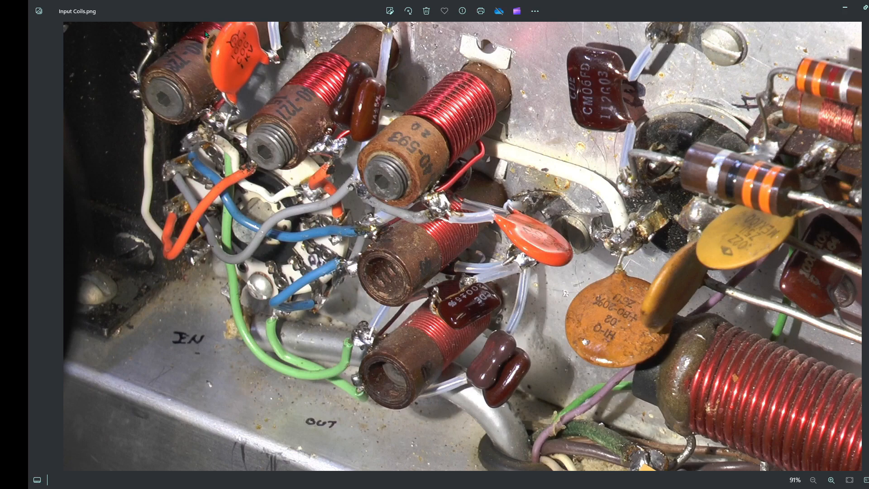
mouse_move(375, 189)
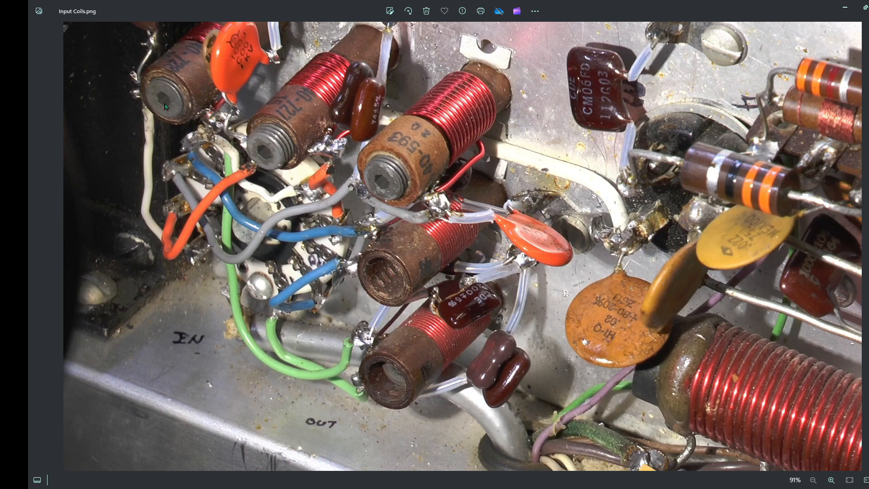
mouse_move(285, 174)
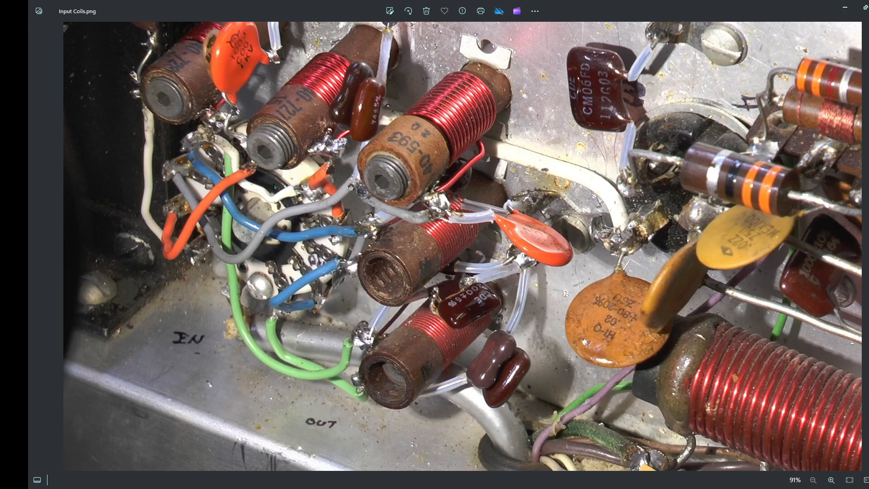
mouse_move(494, 353)
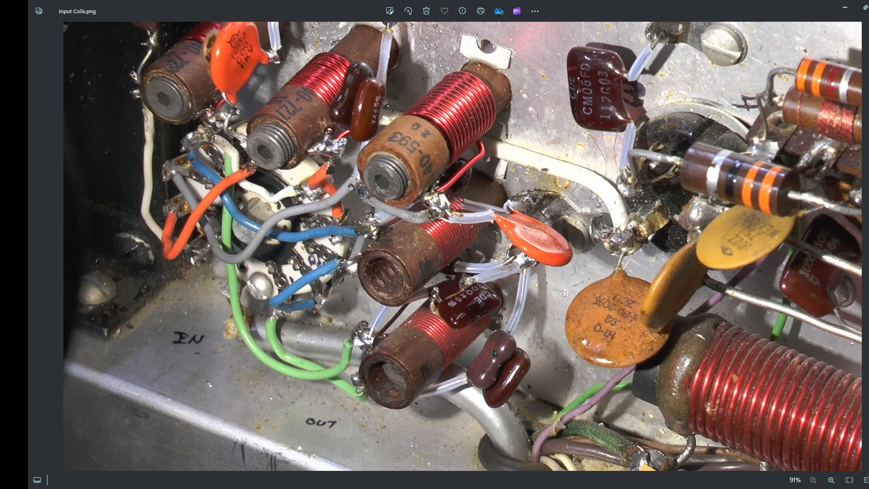
mouse_move(507, 355)
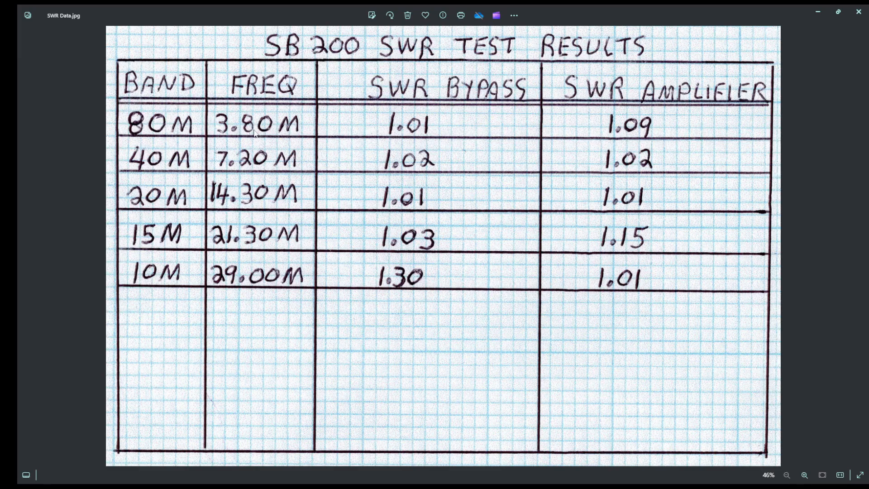
mouse_move(396, 138)
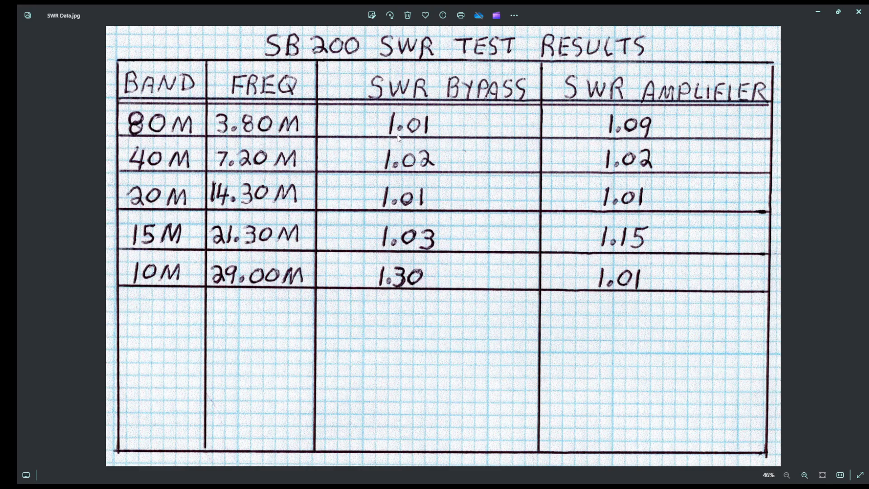
mouse_move(606, 131)
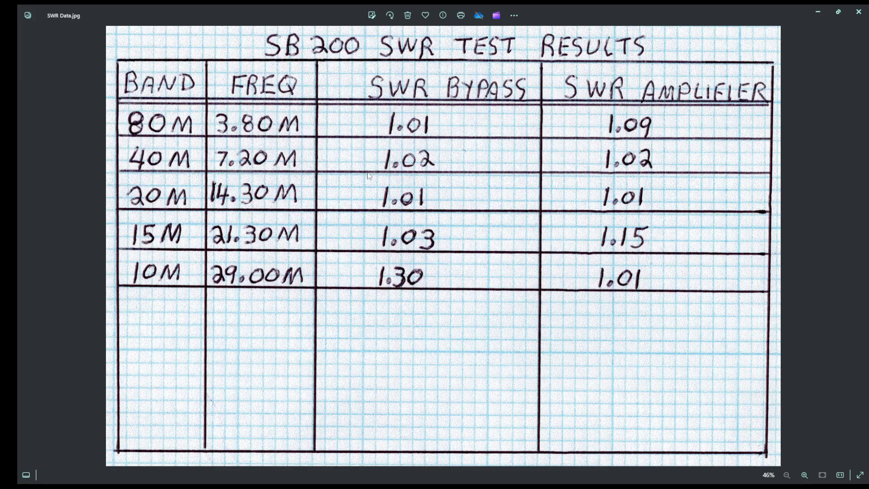
mouse_move(421, 176)
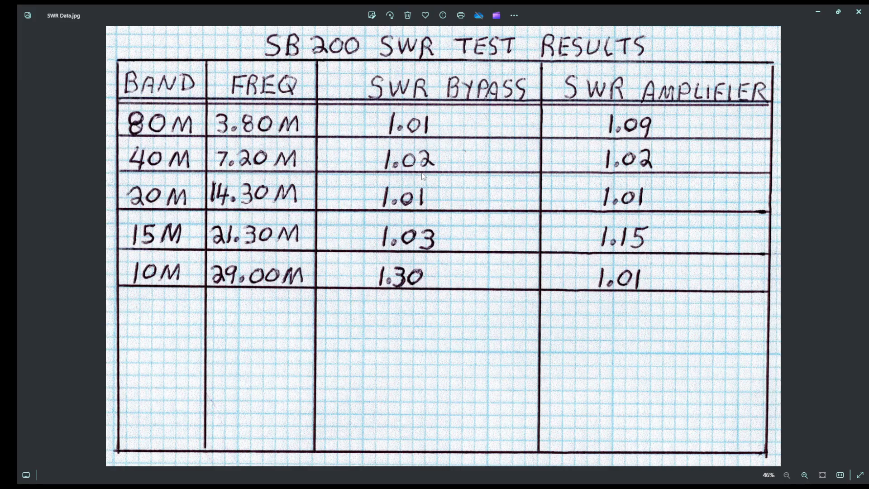
mouse_move(614, 191)
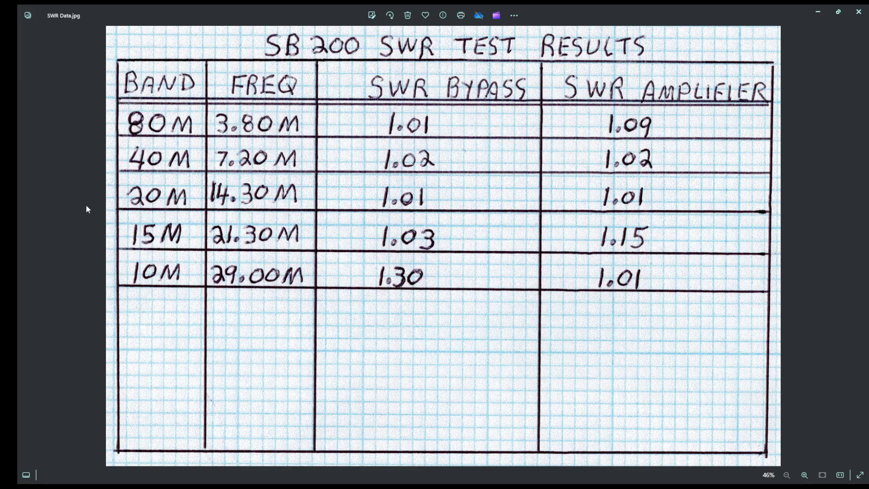
mouse_move(239, 206)
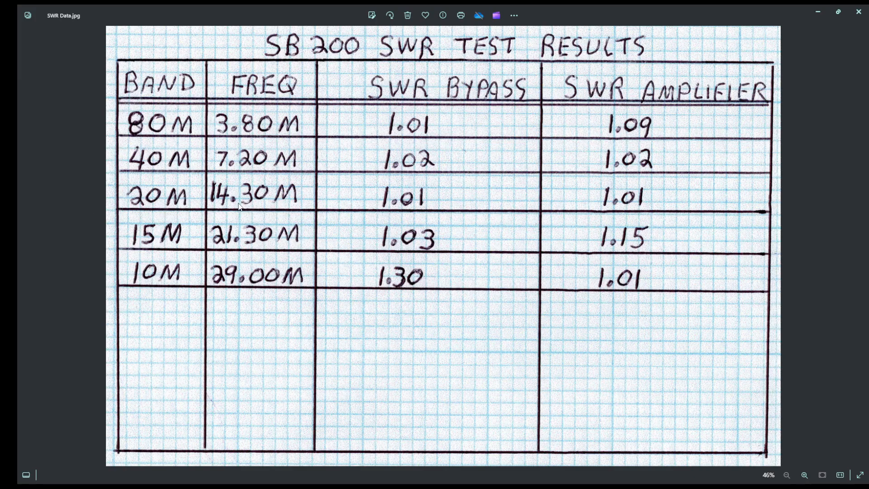
mouse_move(413, 212)
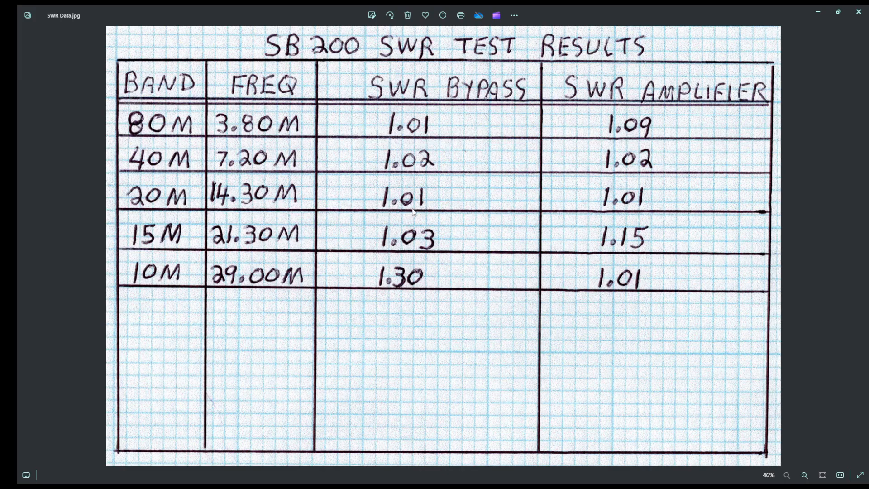
mouse_move(648, 212)
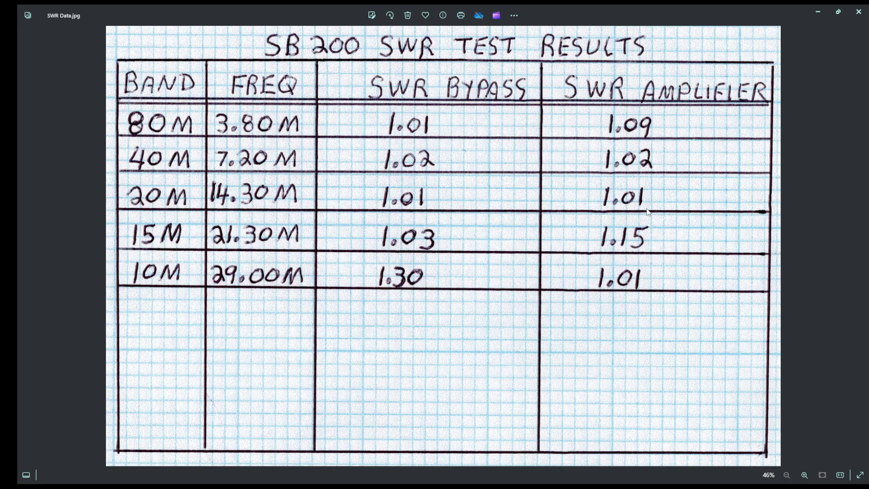
mouse_move(292, 252)
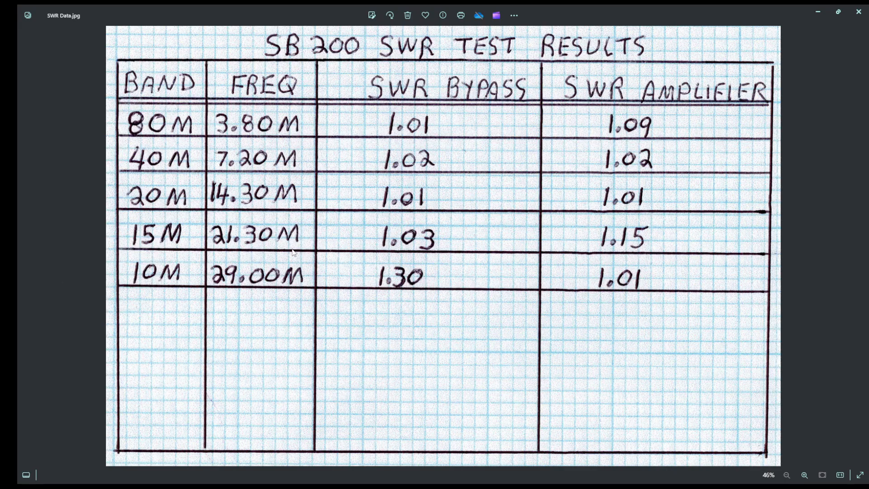
mouse_move(405, 254)
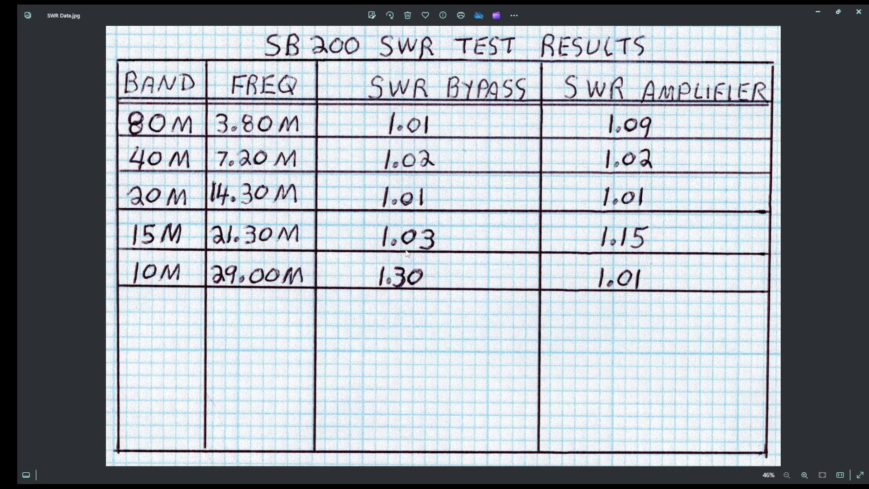
mouse_move(619, 256)
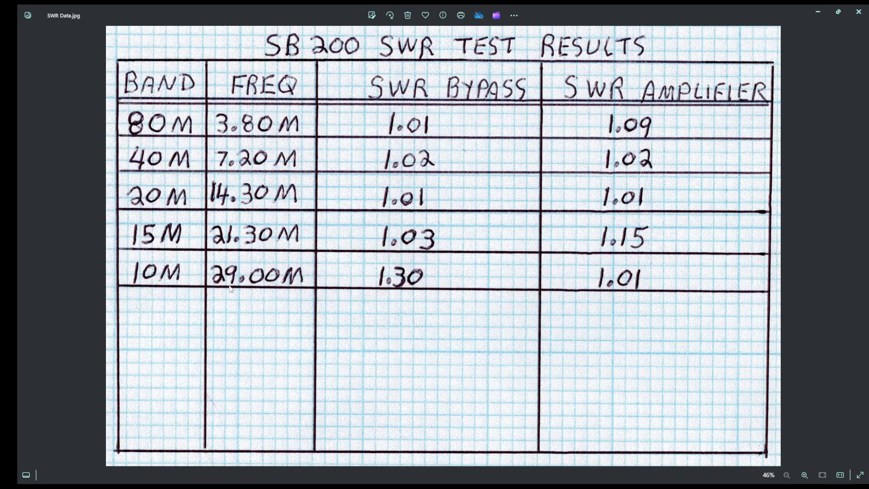
mouse_move(238, 293)
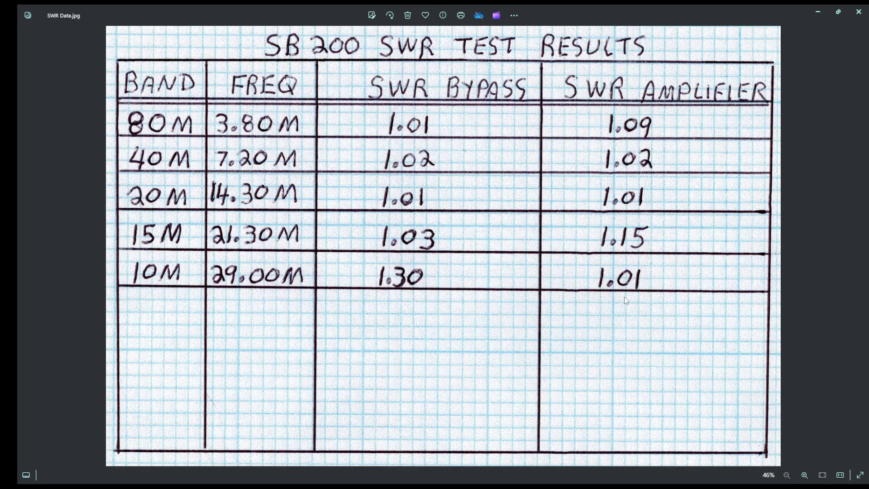
mouse_move(645, 297)
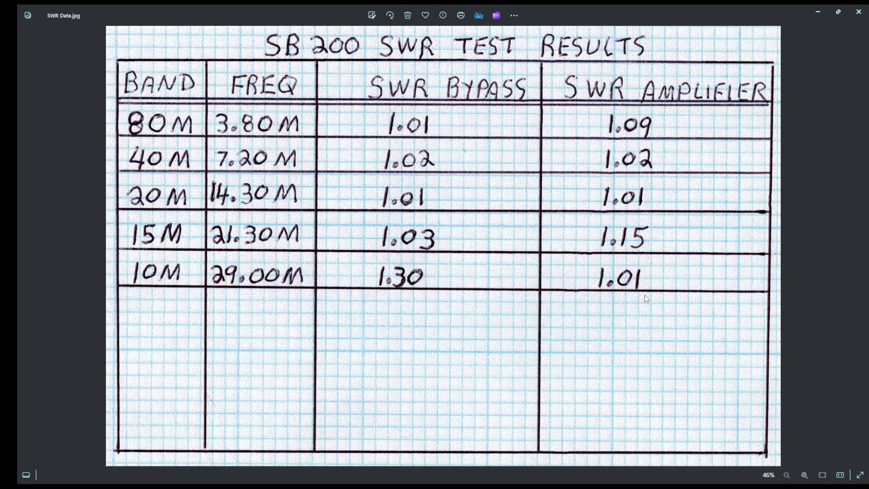
mouse_move(404, 292)
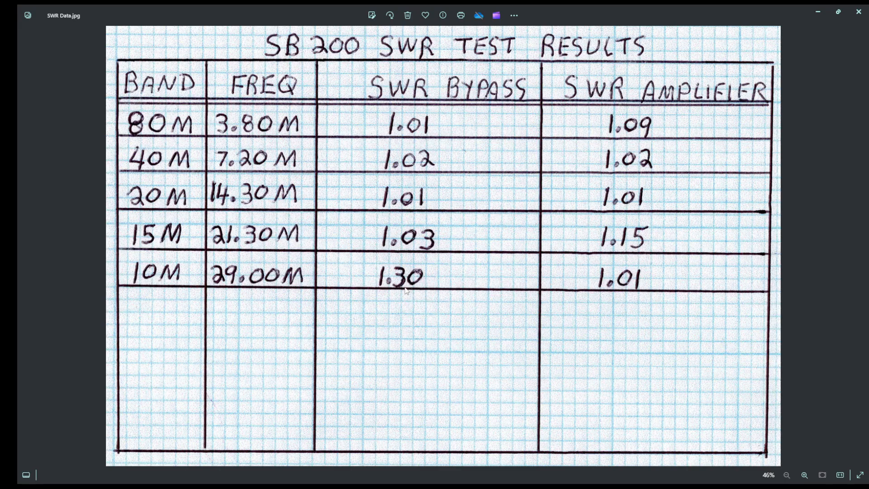
mouse_move(298, 307)
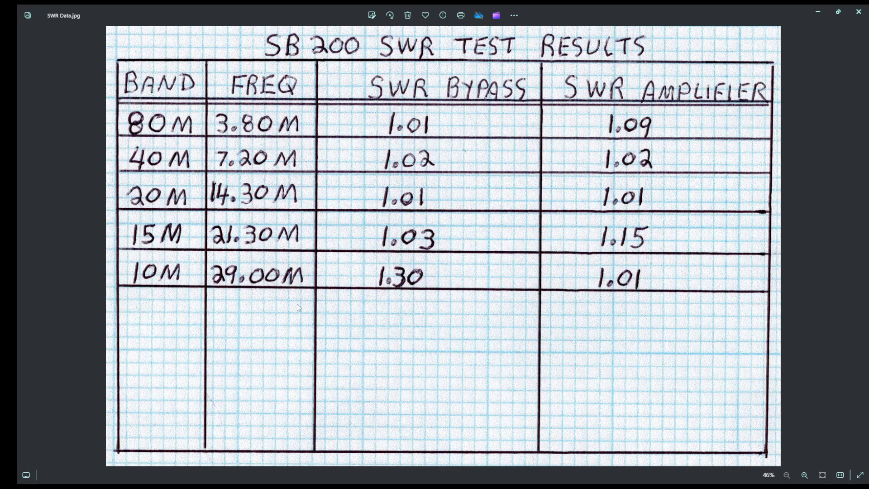
mouse_move(324, 260)
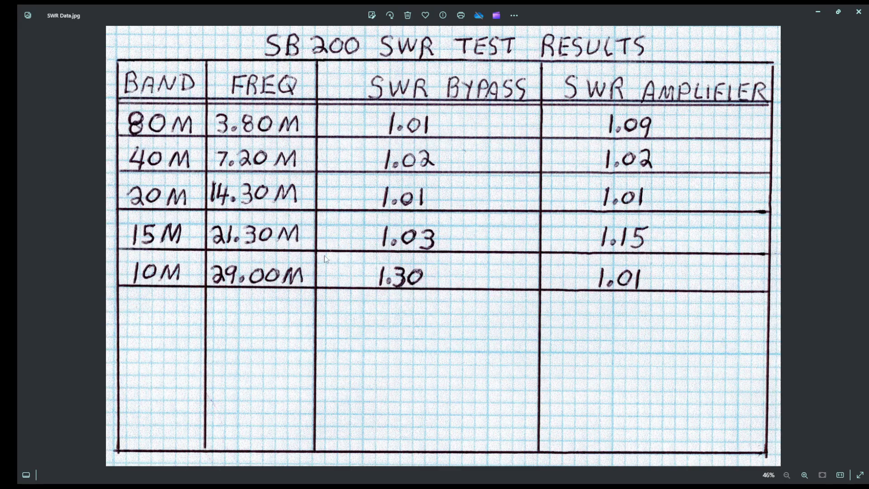
mouse_move(394, 299)
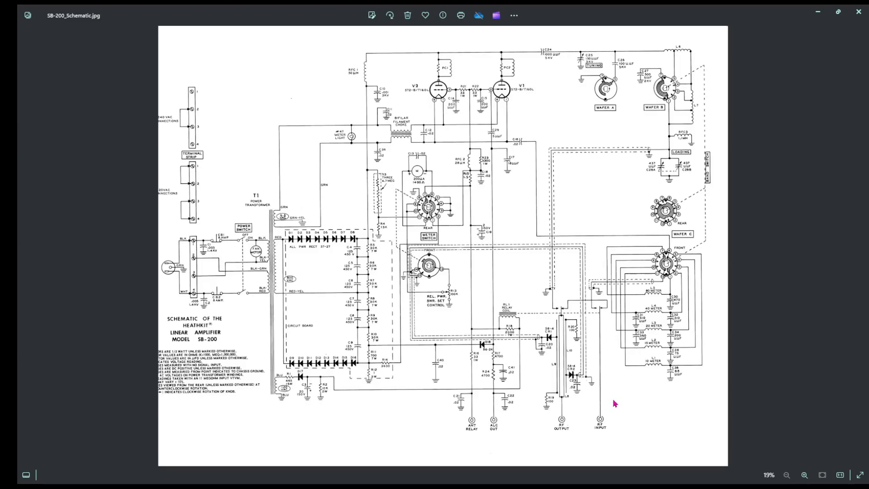
mouse_move(617, 405)
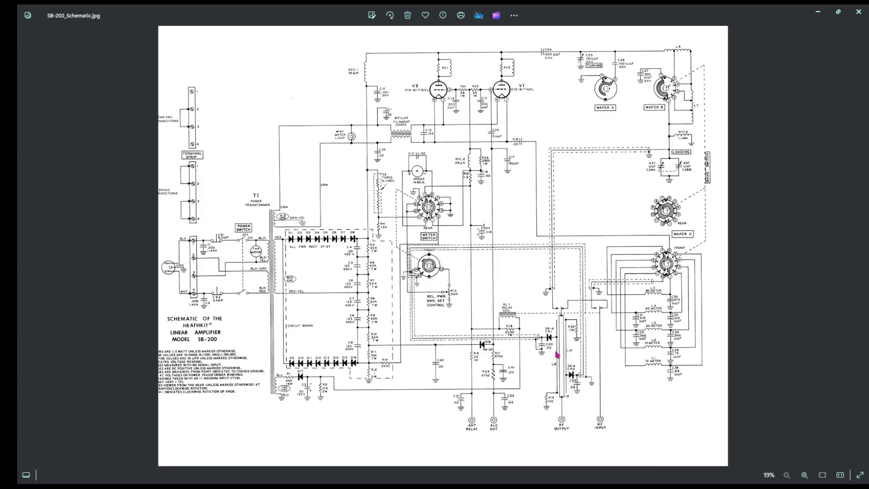
mouse_move(562, 405)
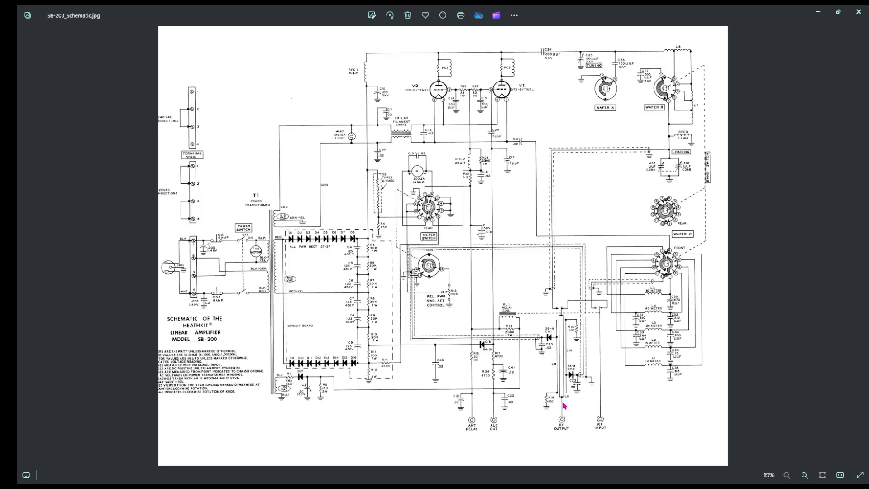
mouse_move(565, 313)
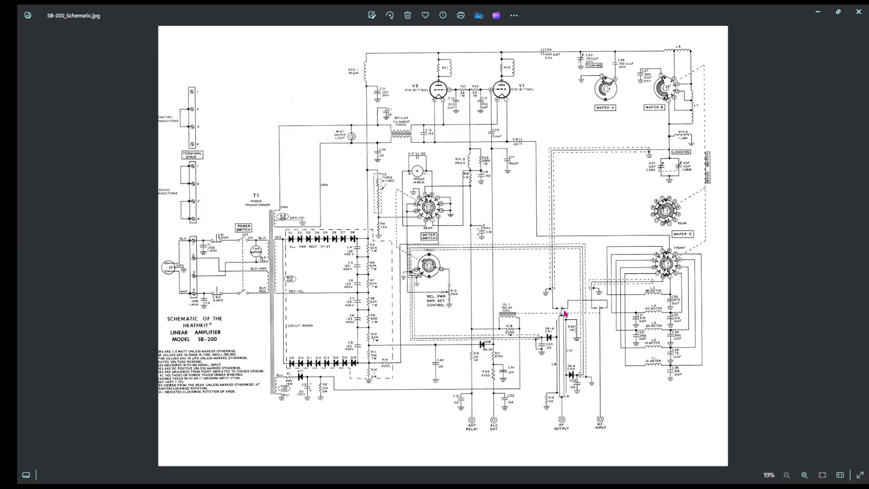
mouse_move(607, 434)
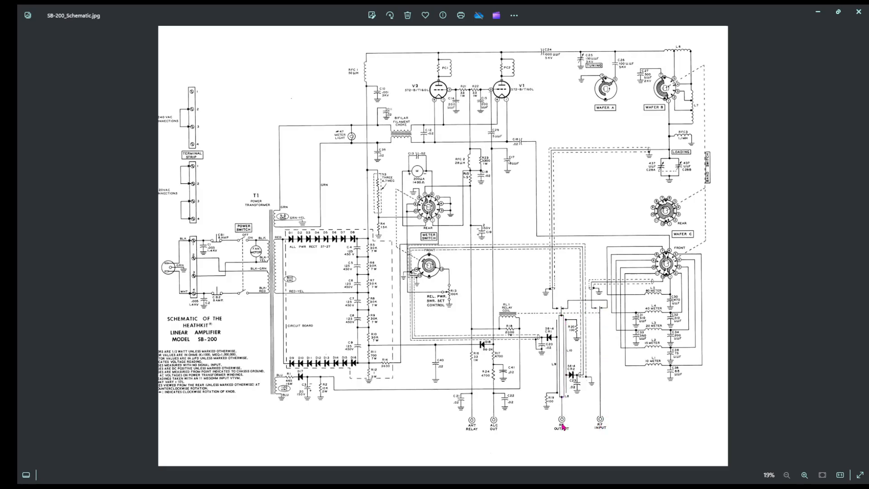
mouse_move(565, 426)
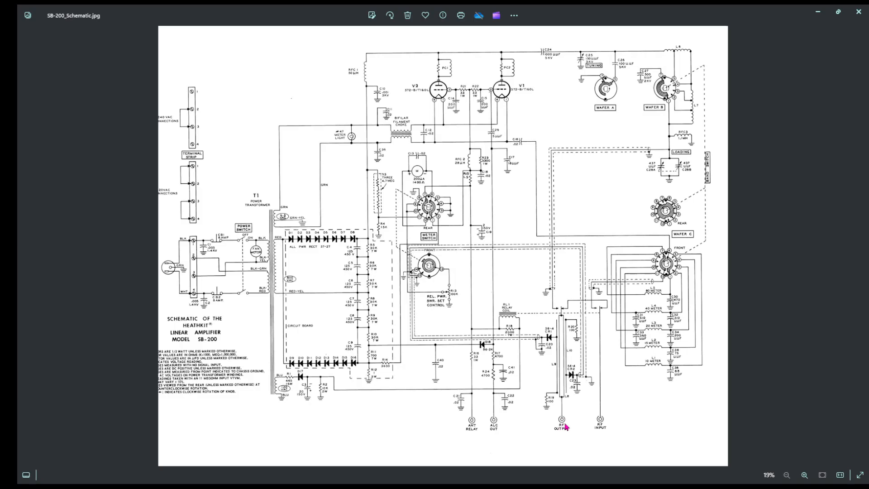
mouse_move(562, 379)
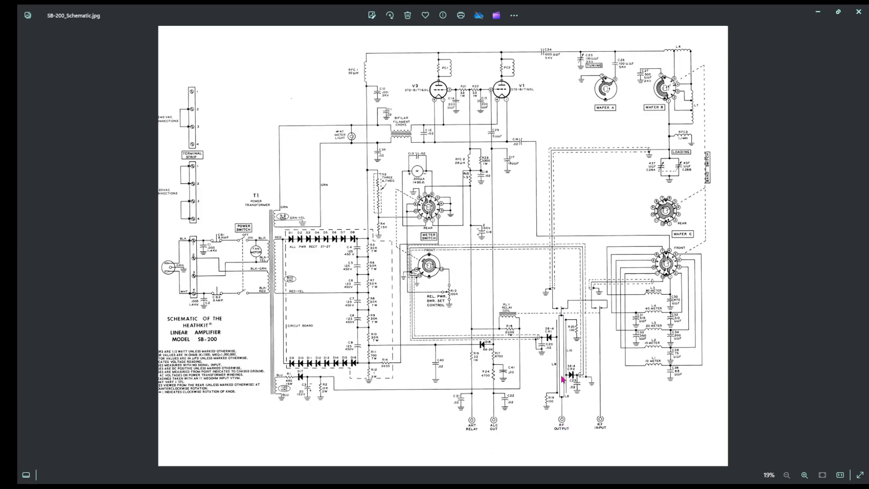
mouse_move(563, 411)
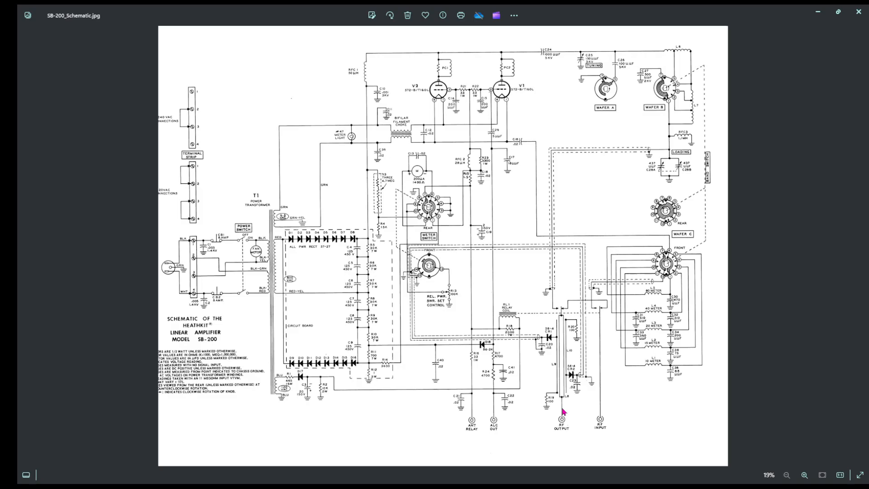
mouse_move(563, 410)
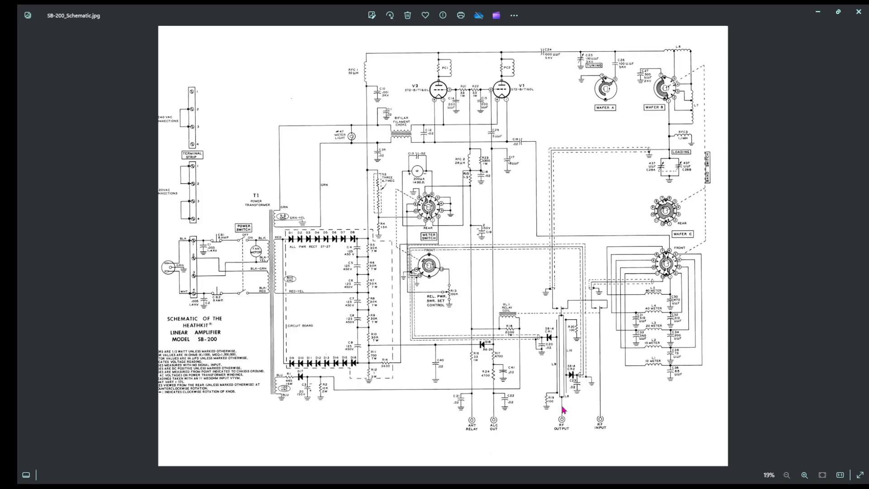
mouse_move(606, 365)
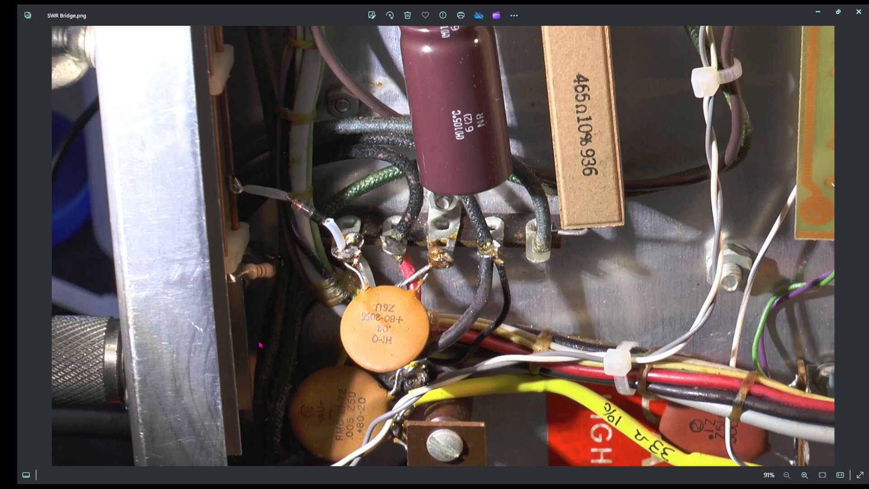
mouse_move(242, 100)
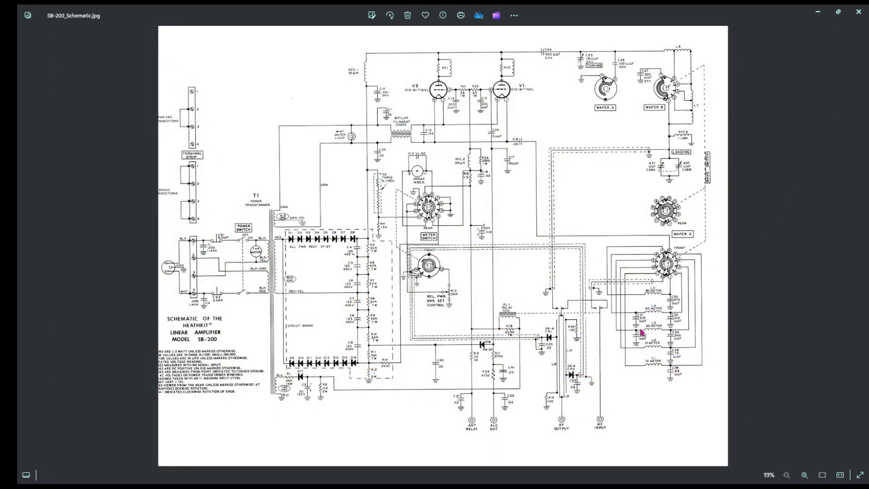
mouse_move(657, 261)
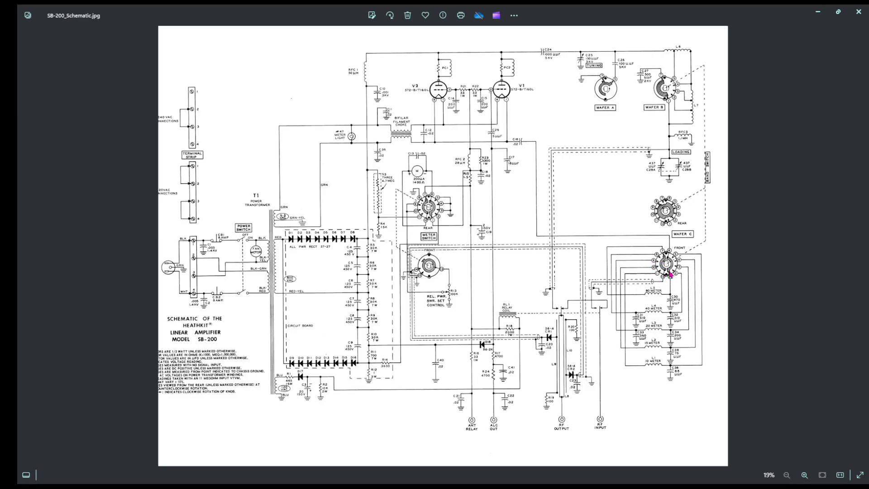
mouse_move(589, 296)
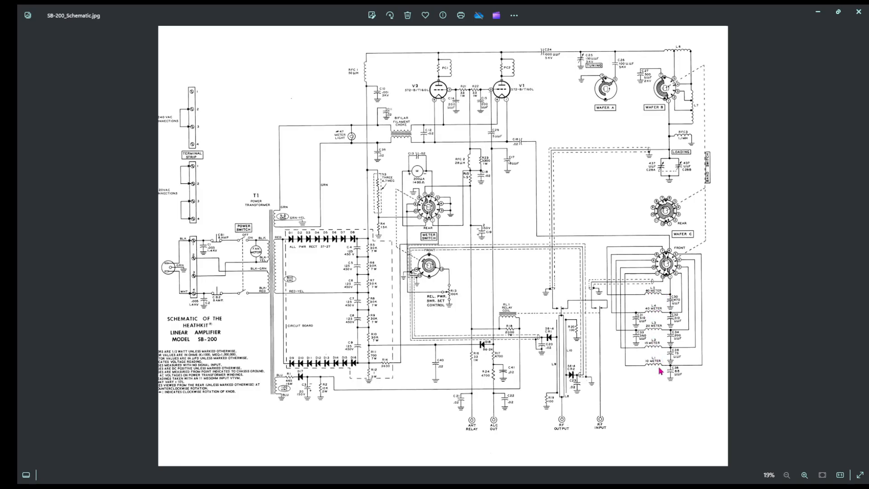
mouse_move(608, 334)
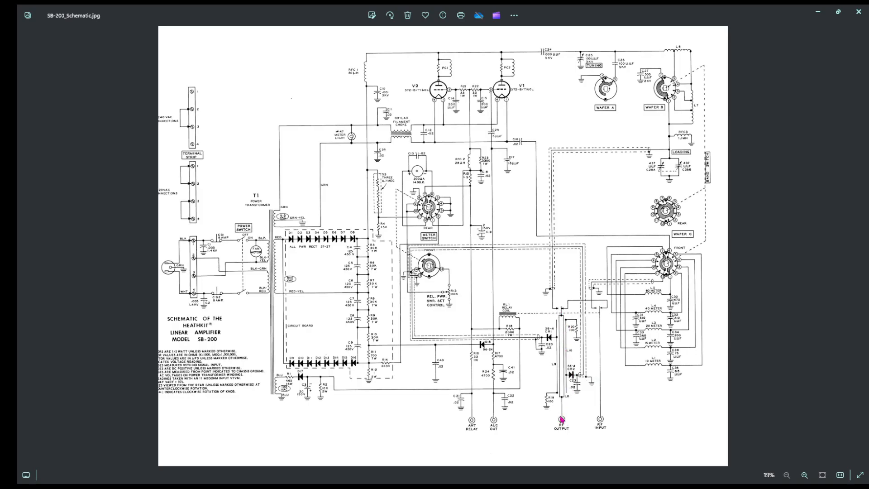
mouse_move(566, 401)
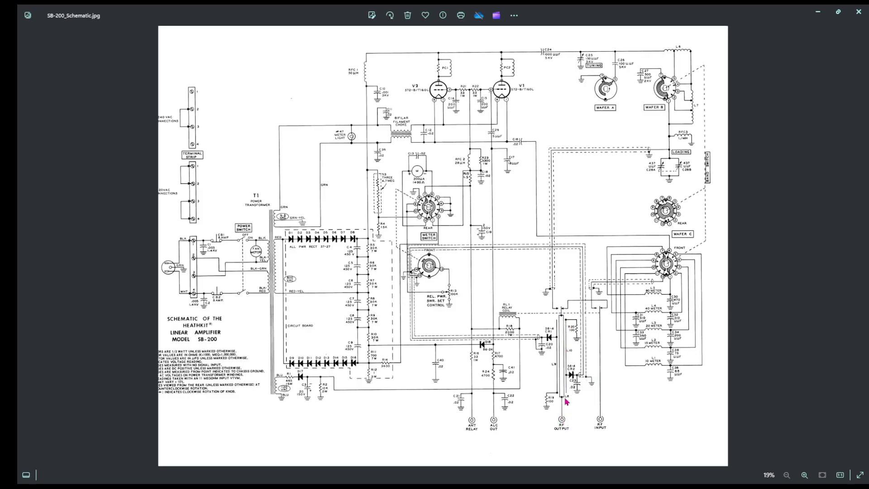
mouse_move(595, 324)
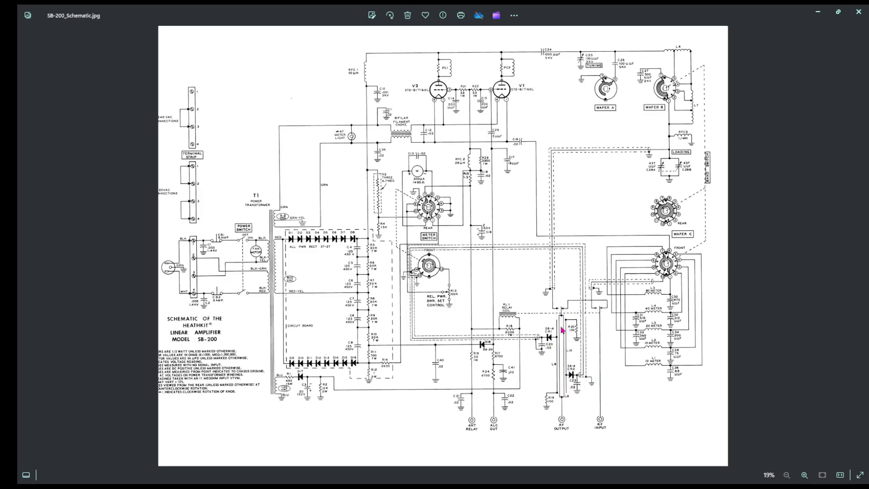
mouse_move(563, 316)
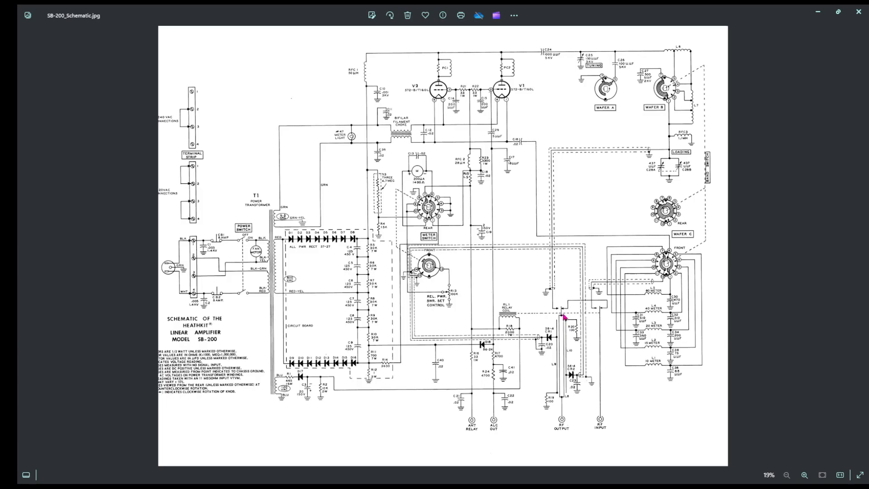
mouse_move(565, 319)
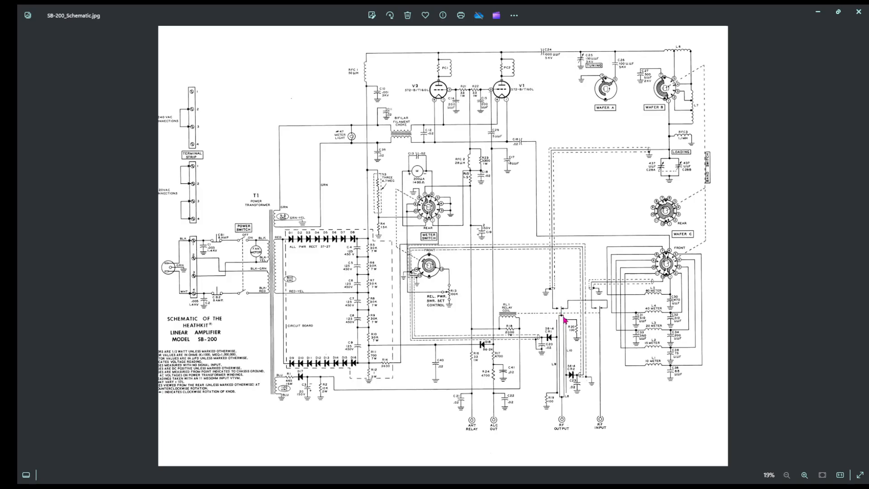
mouse_move(564, 320)
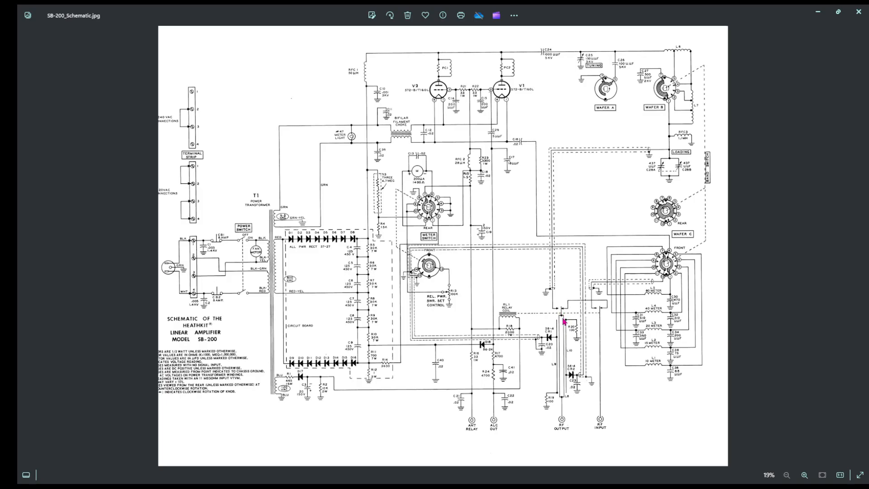
mouse_move(558, 383)
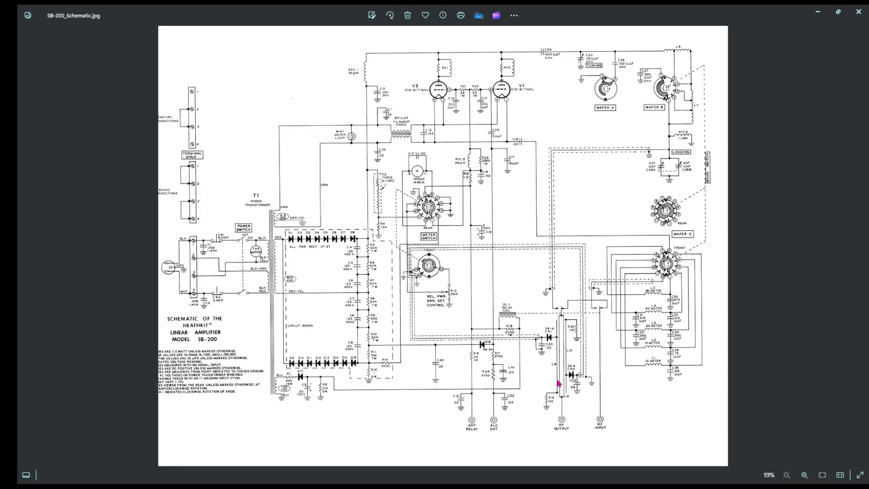
mouse_move(564, 317)
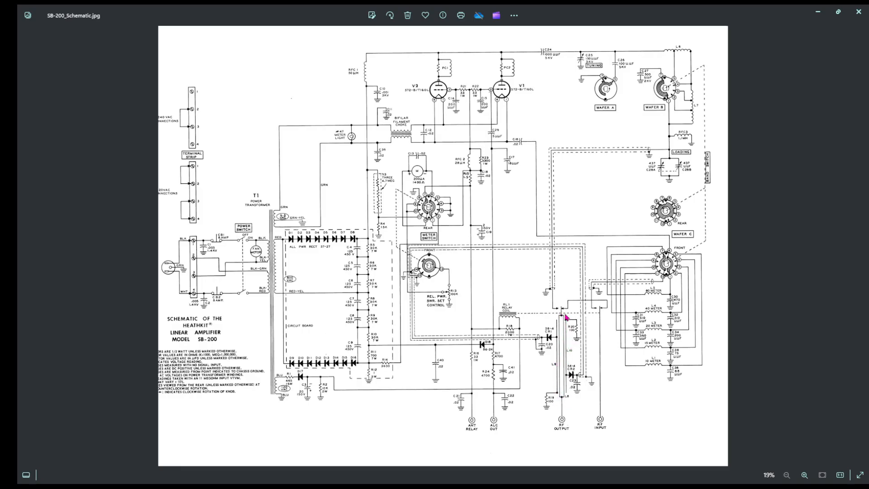
mouse_move(558, 357)
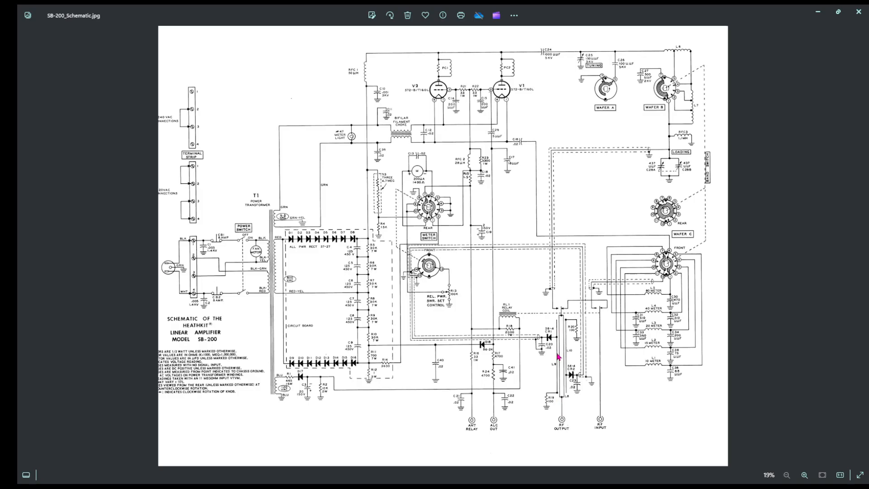
mouse_move(574, 304)
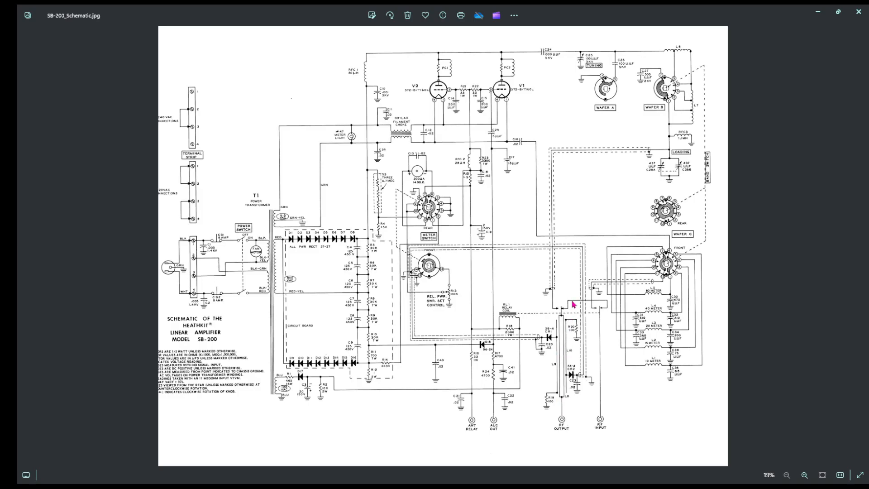
mouse_move(561, 398)
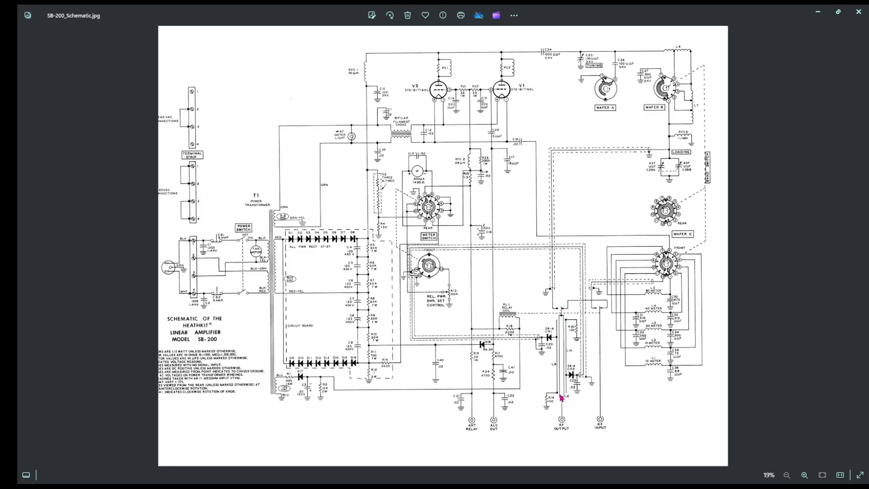